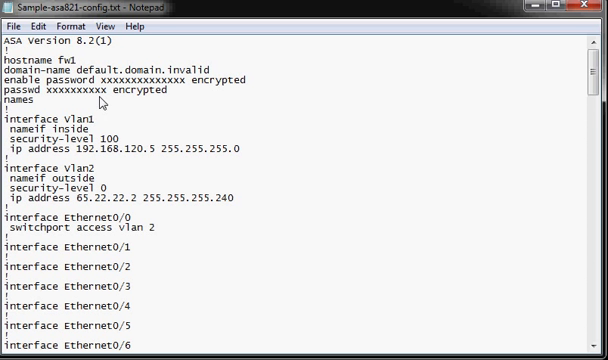
mouse_move(120, 52)
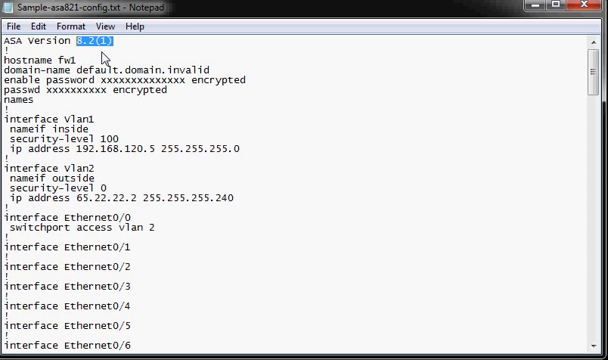
mouse_move(154, 124)
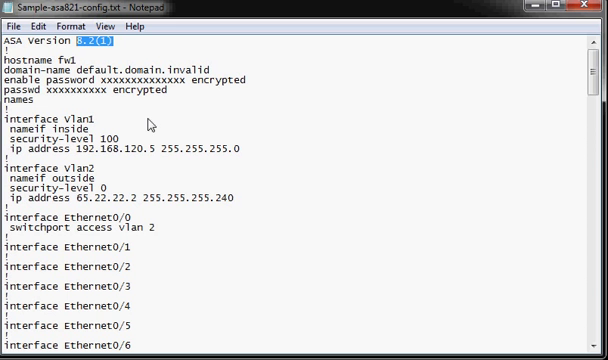
mouse_move(166, 168)
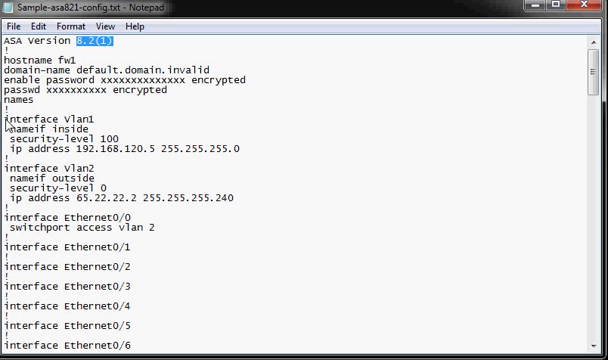
- Highlight the vlan1 and vlan2 interface blocks, then the Ethernet0/1–0/7 interface lines
scroll("down", 3)
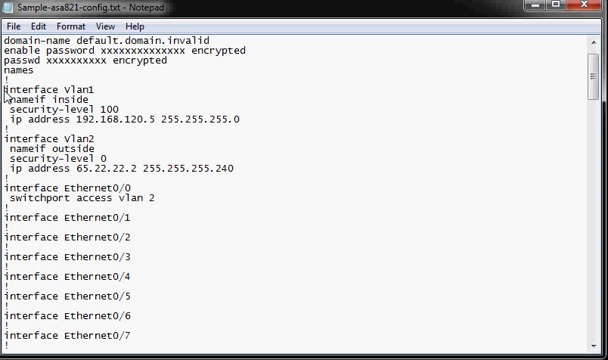
left_click_drag(6, 88, 30, 180)
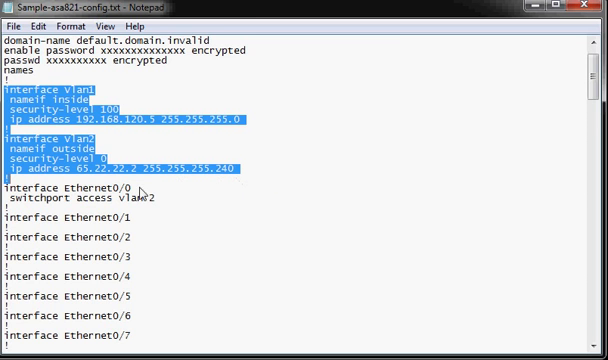
scroll("down", 3)
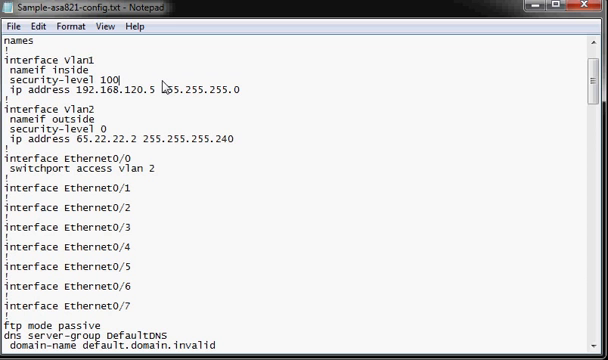
double_click(148, 88)
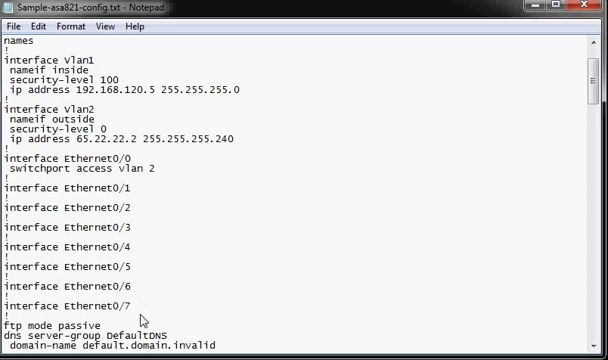
mouse_move(140, 318)
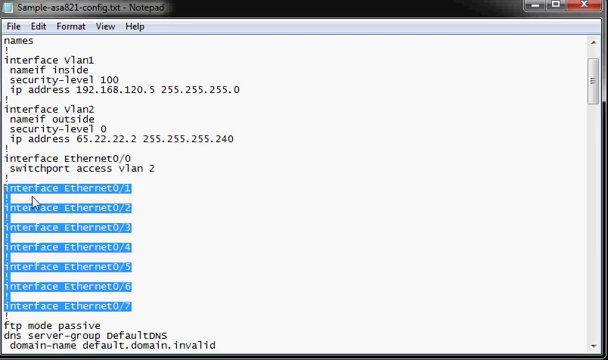
- Scroll through the access-list and NAT lines toward the inside route to 192.168.0.0
scroll("down", 3)
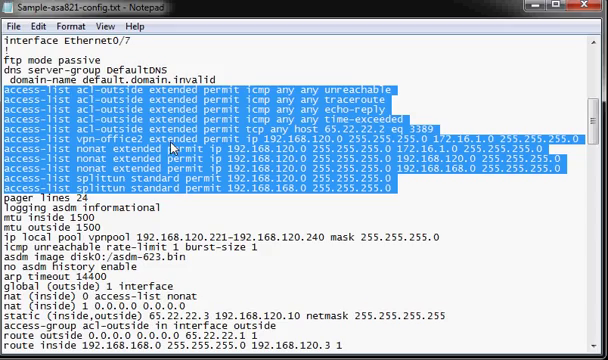
scroll("down", 3)
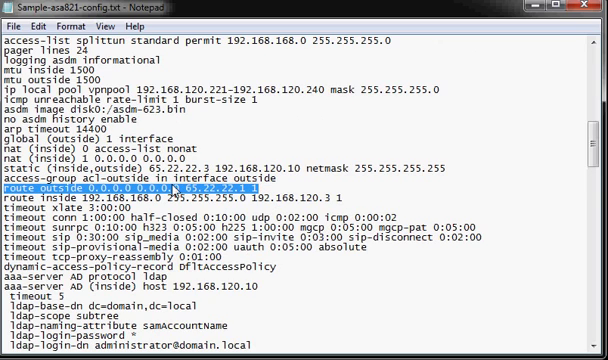
mouse_move(264, 212)
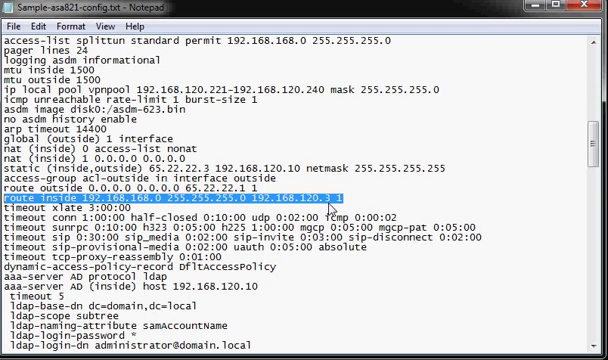
- Scroll past the LDAP AAA server settings to the crypto IPsec and ISAKMP policy lines
scroll("down", 3)
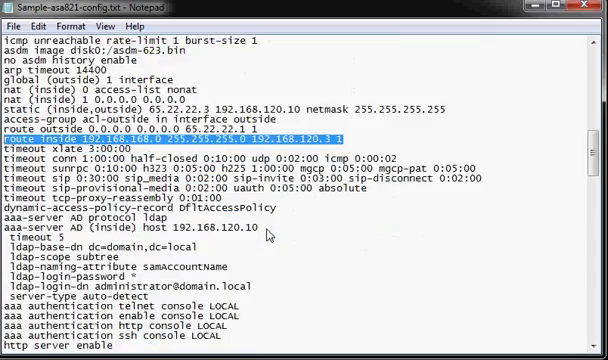
scroll("down", 3)
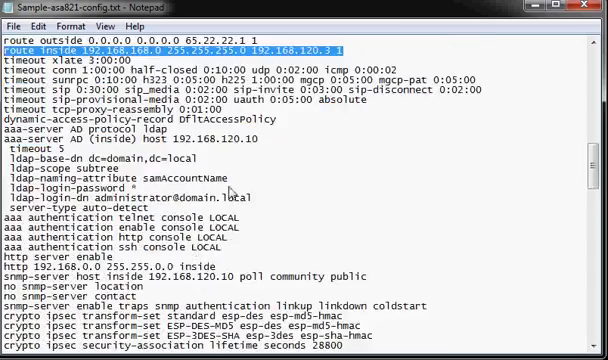
scroll("down", 3)
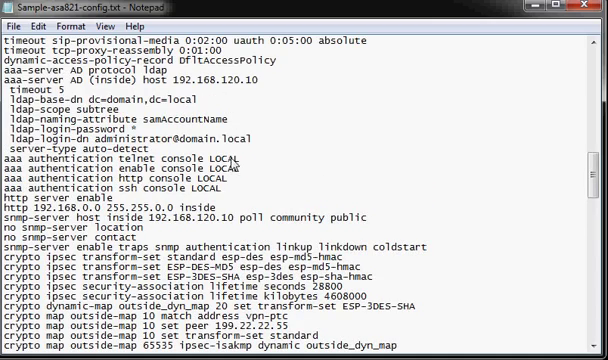
mouse_move(228, 162)
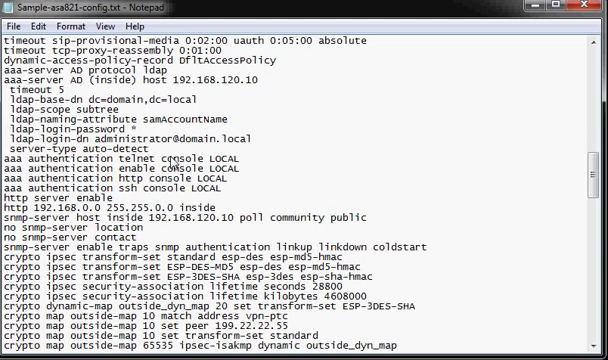
mouse_move(176, 164)
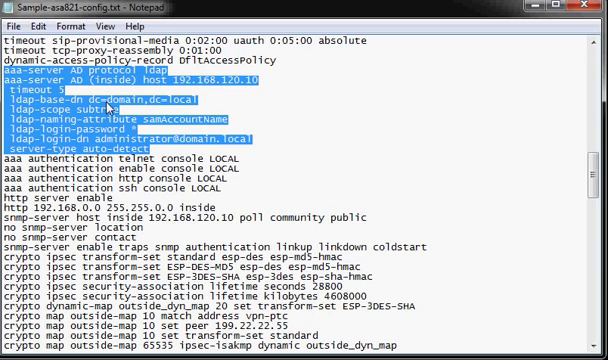
mouse_move(218, 112)
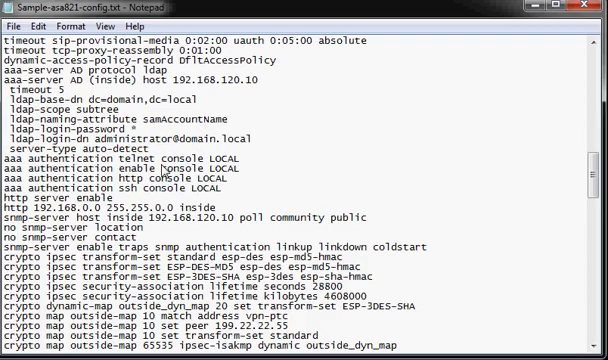
scroll("down", 3)
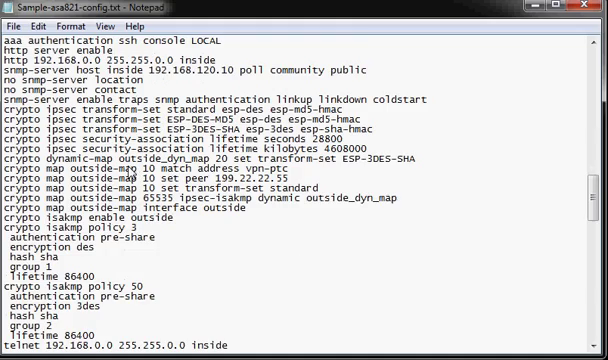
- Scroll through the IPsec security-association lifetime and outside crypto map lines
scroll("down", 3)
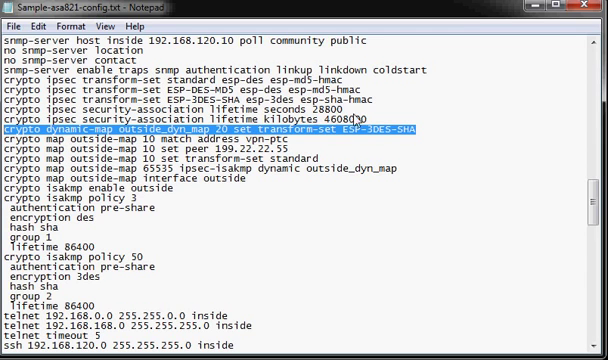
scroll("down", 3)
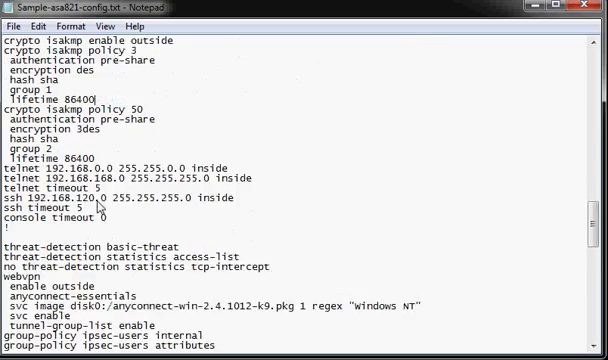
- Scroll past threat-detection to the webvpn and group-policy attribute blocks
scroll("down", 3)
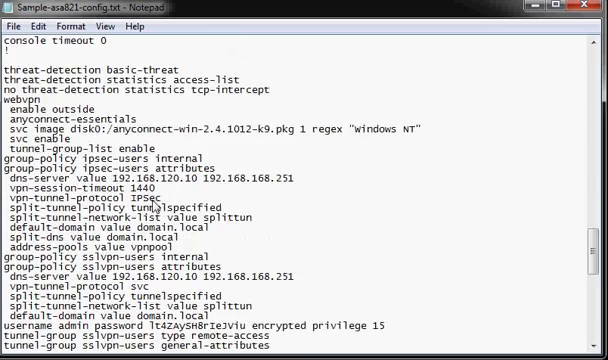
scroll("down", 3)
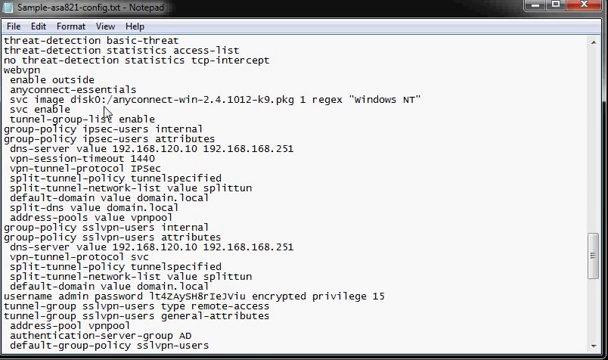
mouse_move(104, 110)
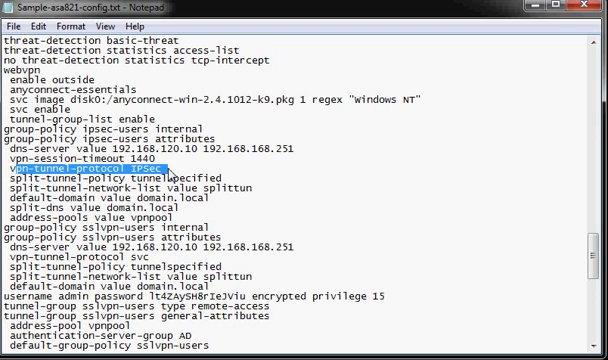
- Clear the marks on the vpn-tunnel-protocol IPSec and default-domain domain.local lines
left_click(176, 176)
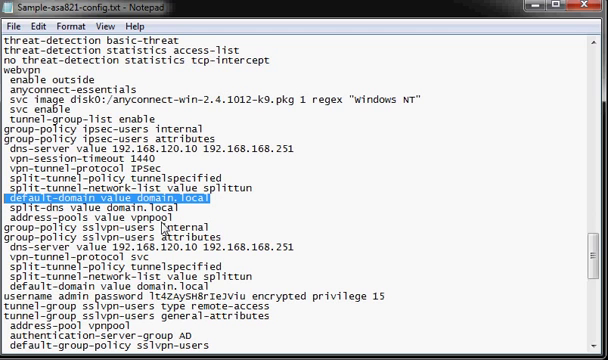
left_click(120, 228)
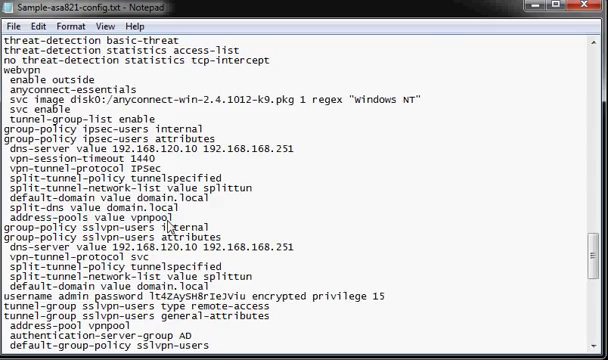
scroll("down", 3)
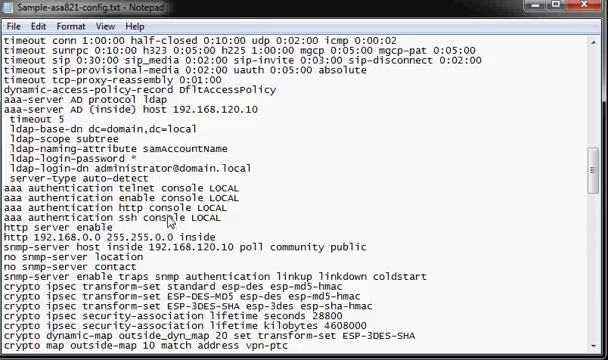
- Scroll to the tunnel-group sslvpn-users lines with vpnpool and AD authentication
scroll("down", 3)
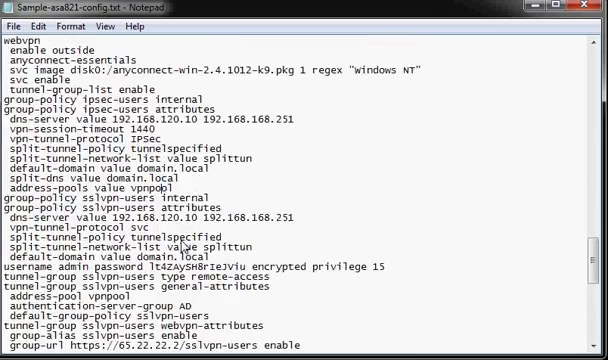
scroll("down", 3)
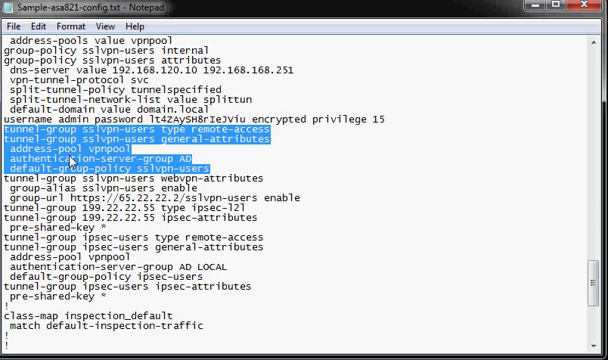
mouse_move(120, 156)
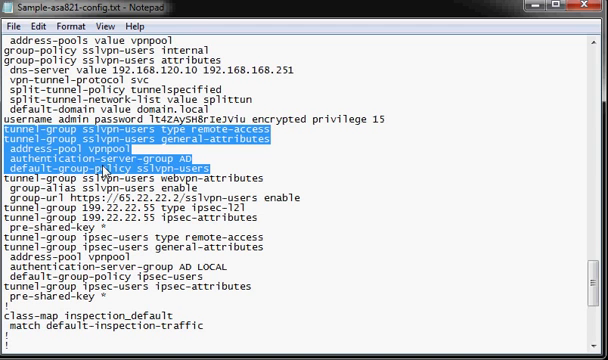
mouse_move(58, 184)
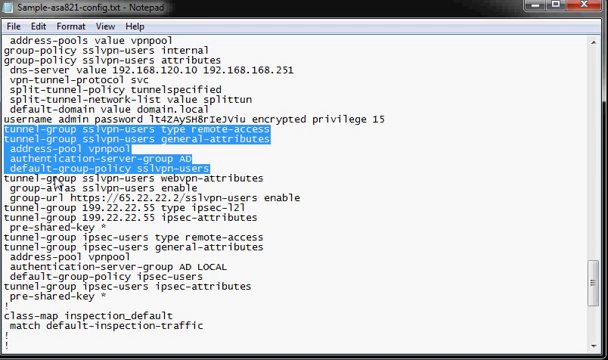
mouse_move(56, 182)
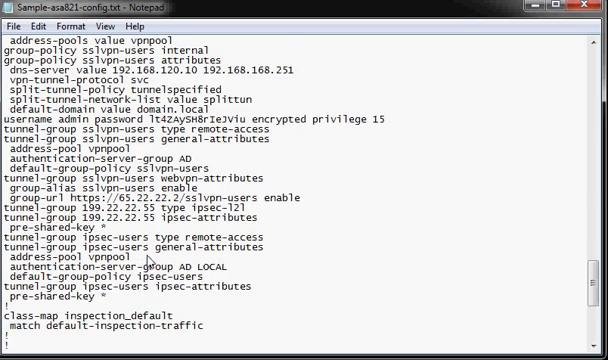
- Scroll through the acl-outside ICMP permit lines, then back toward the top of the file
scroll("down", 3)
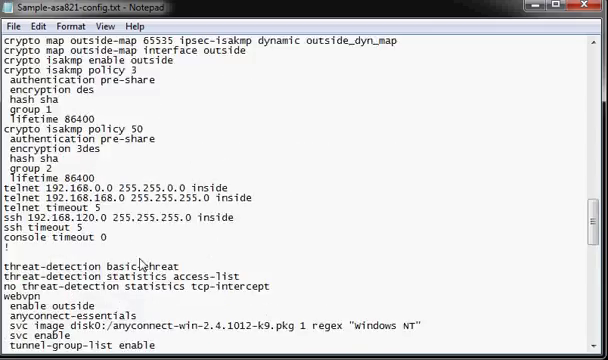
scroll("down", 3)
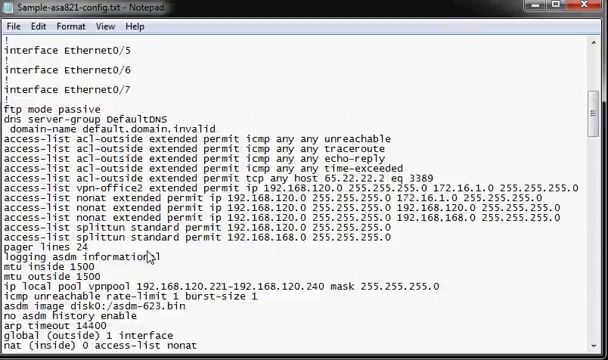
scroll("down", 3)
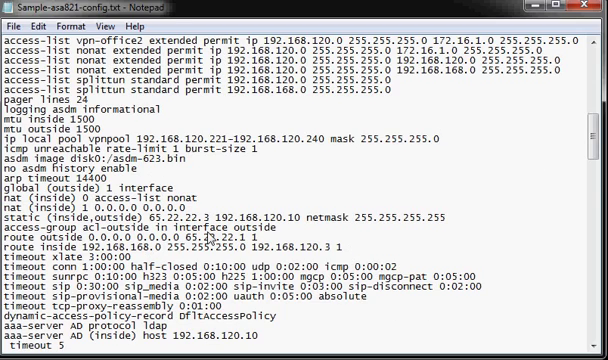
mouse_move(208, 236)
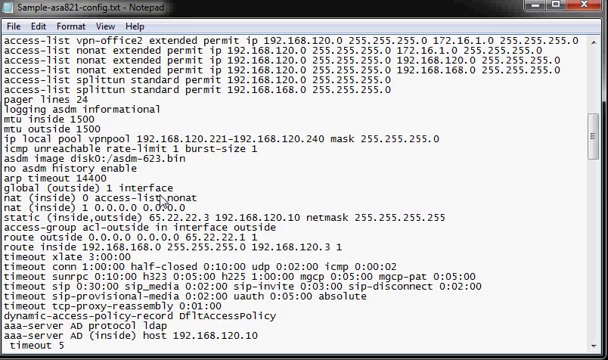
scroll("up", 3)
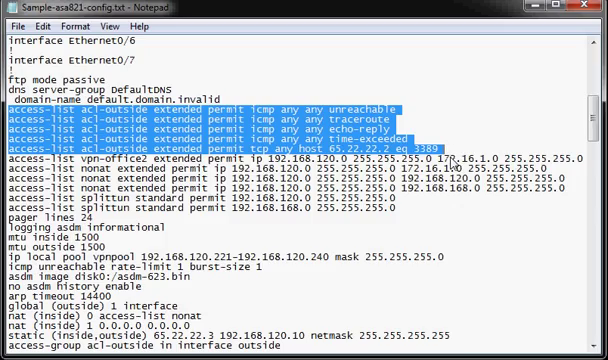
scroll("down", 3)
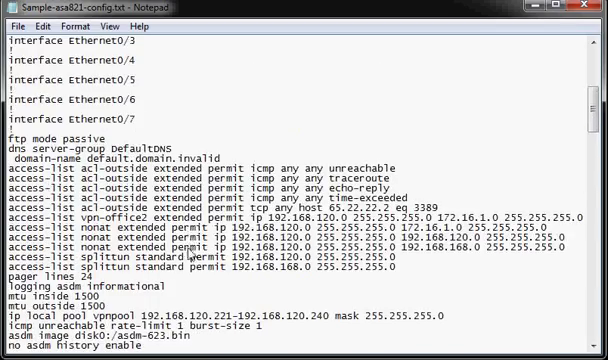
scroll("up", 3)
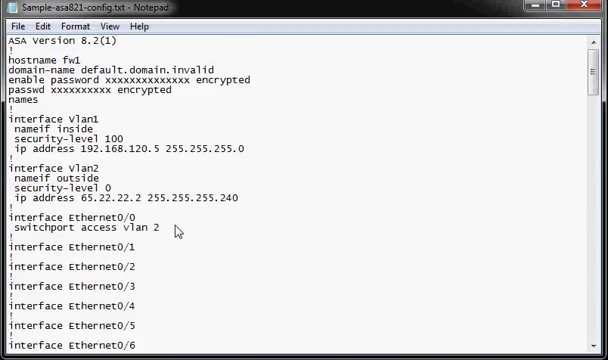